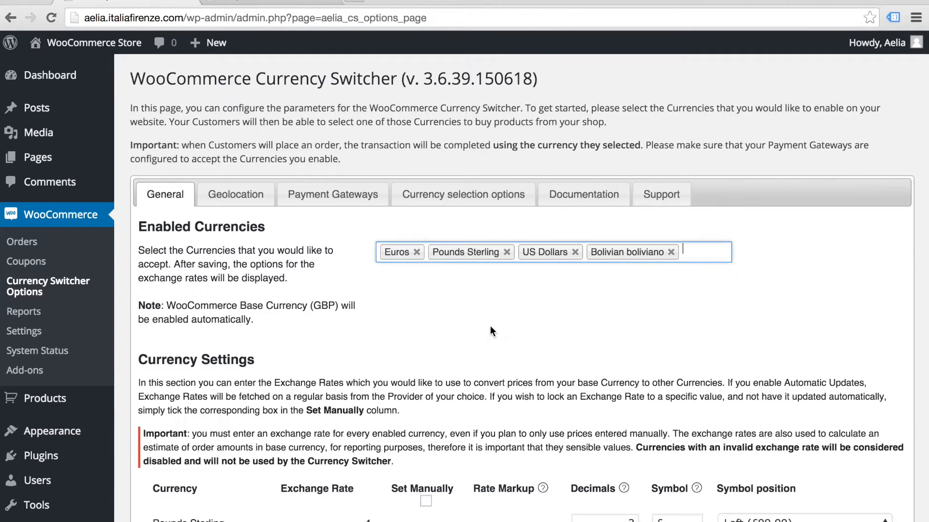
Remove Bolivian boliviano and add Canadian Dollars to the enabled currencies
click(671, 251)
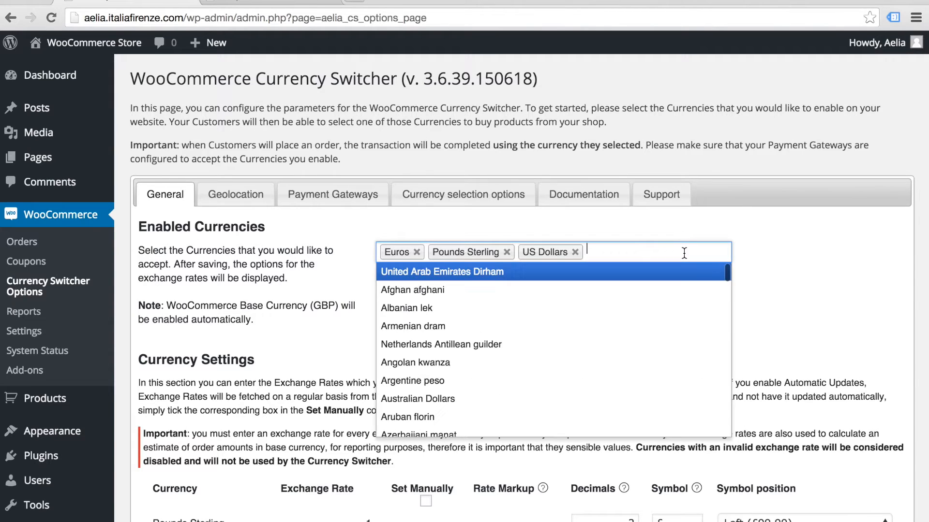
text(canda)
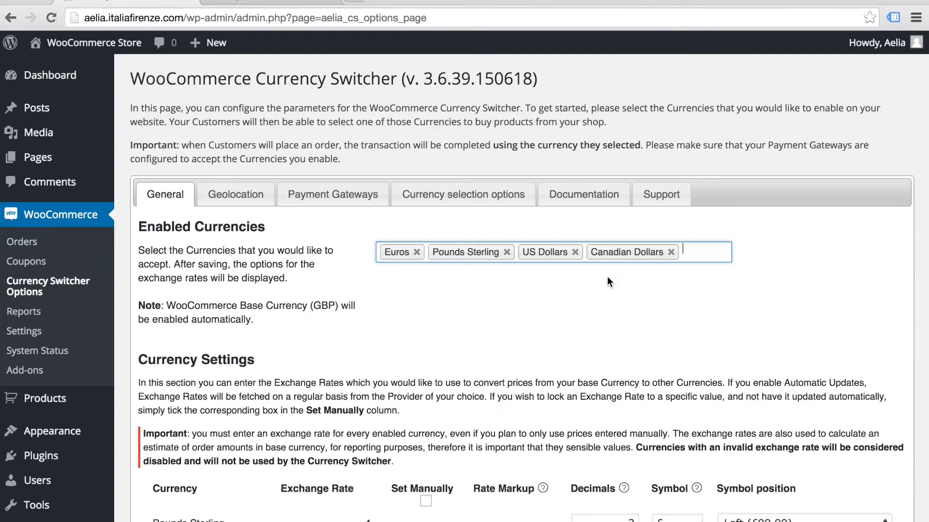
scroll(down, 3)
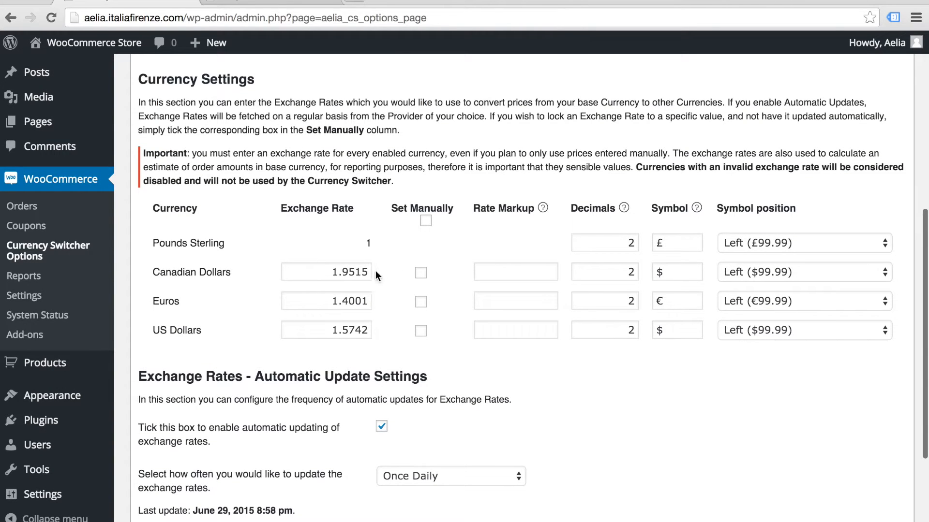
Set Canadian rate 1.8515 manually, markups 0.50 Euros and 0.87 US Dollars, and save with updated rates
click(325, 271)
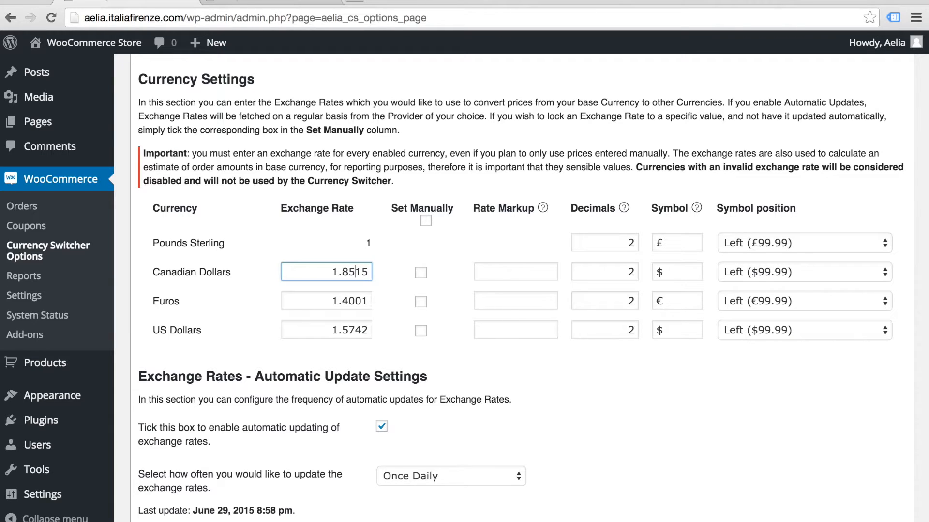
click(419, 272)
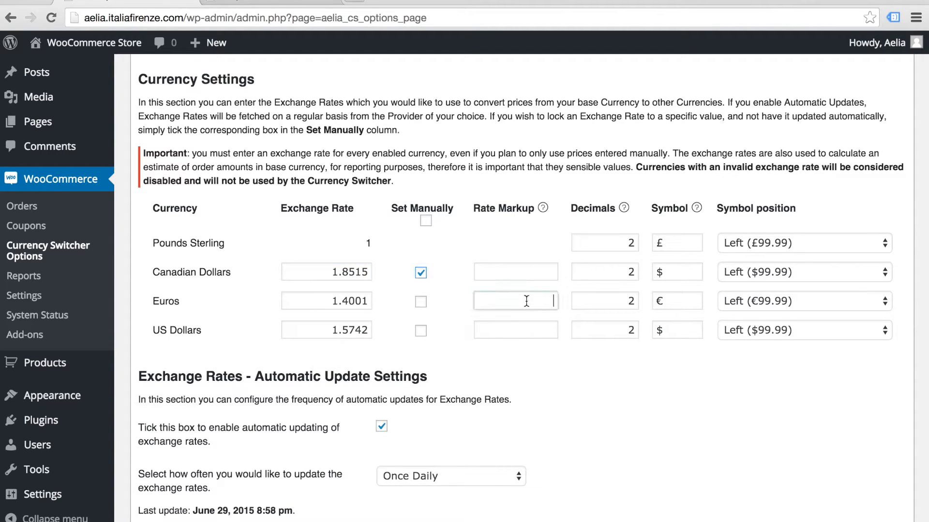
text(0.50)
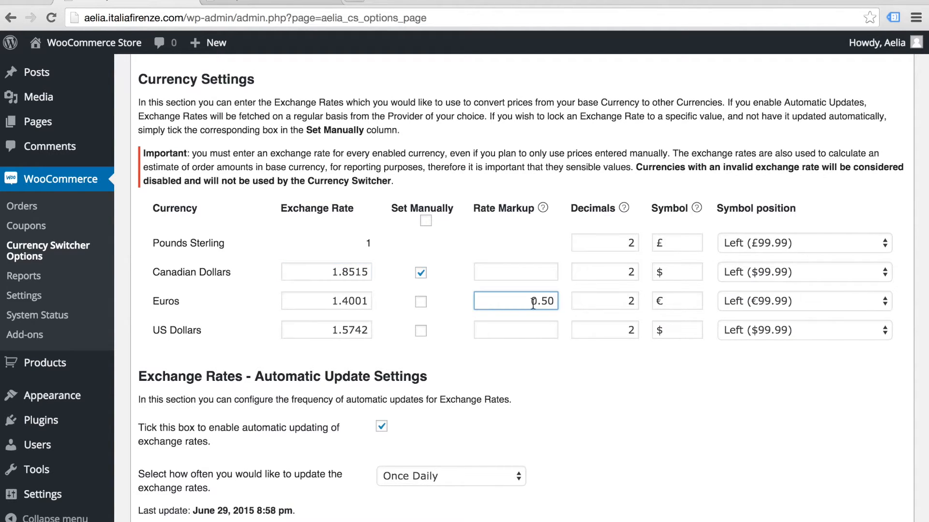
text(0.87)
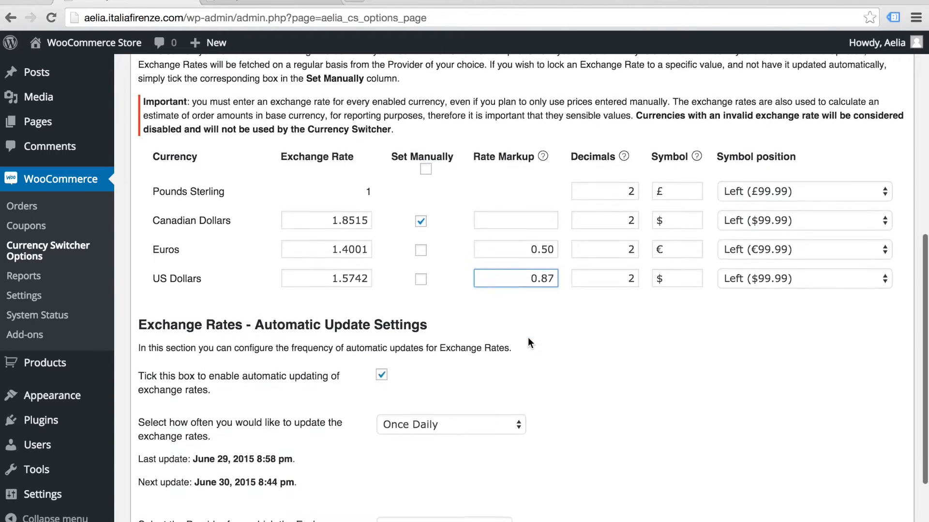
scroll(down, 3)
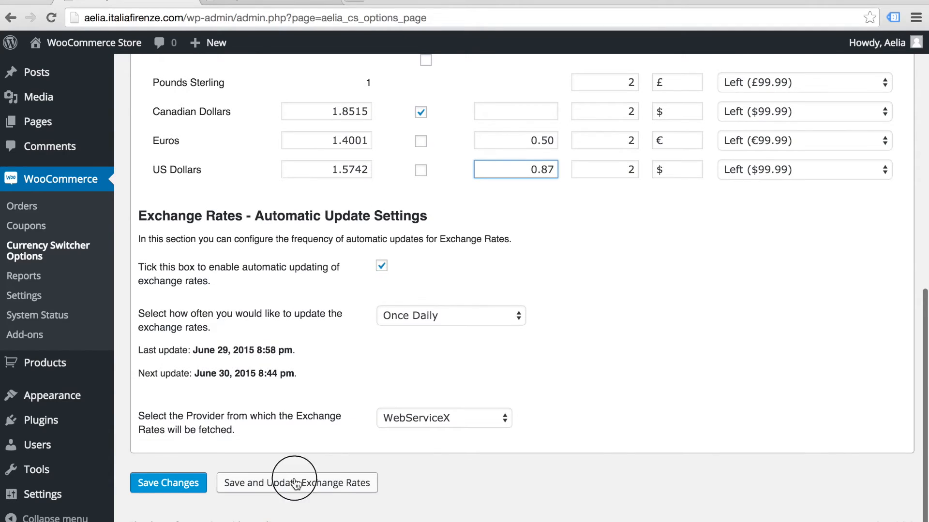
click(295, 483)
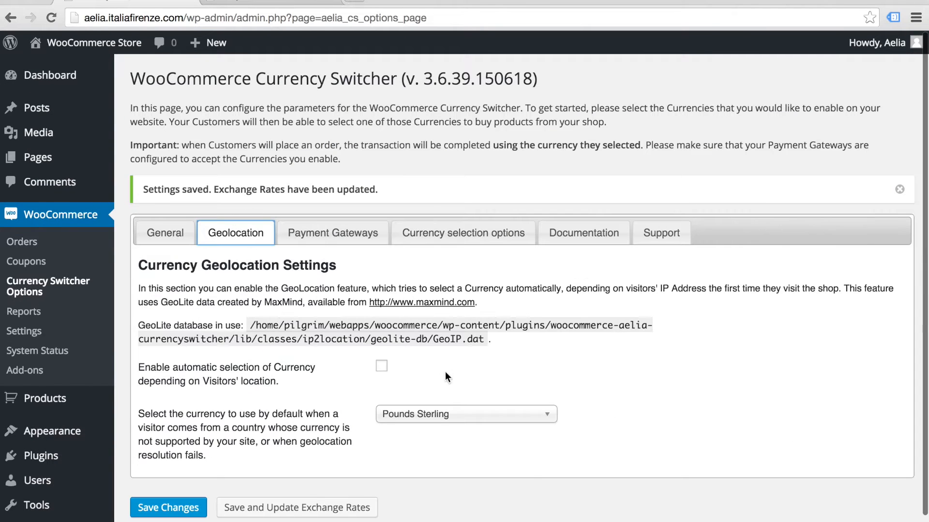
Enable visitor-location currency selection with Pounds Sterling as fallback, then view Payment Gateways
click(380, 366)
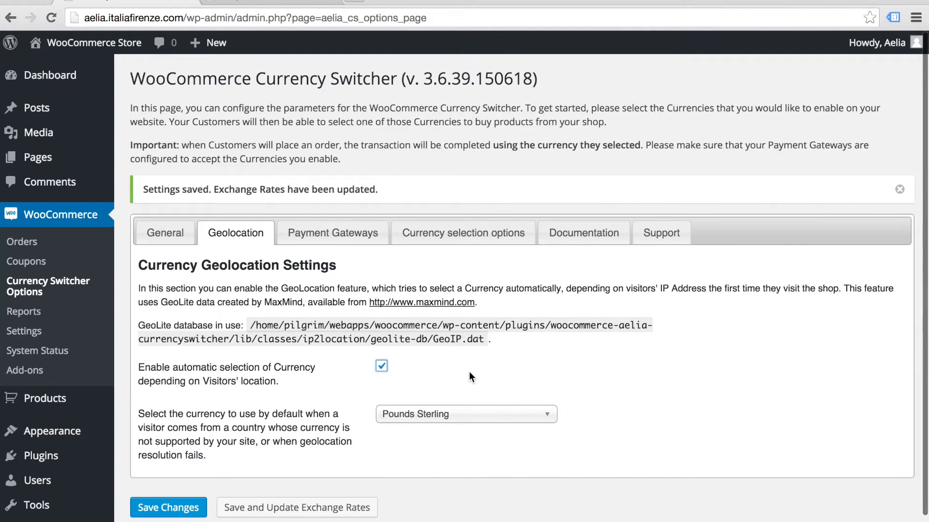
mouse_move(383, 367)
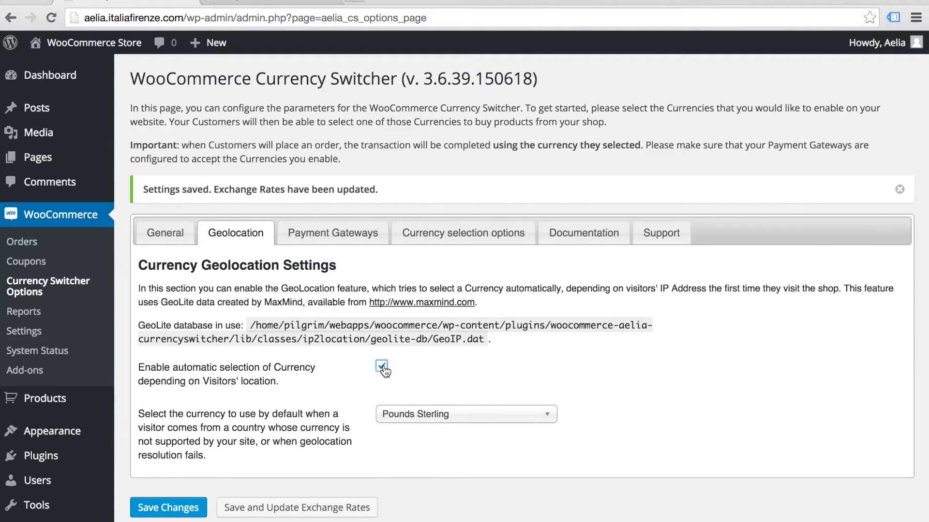
click(465, 413)
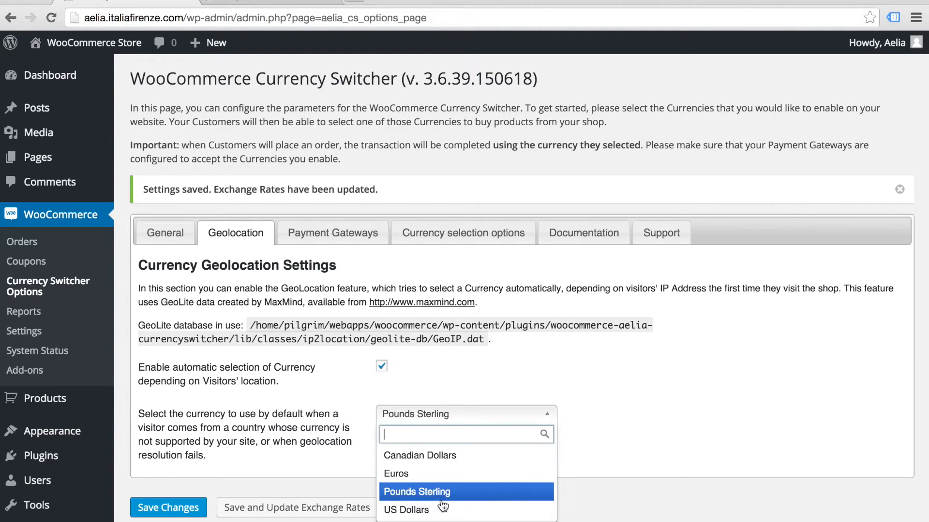
click(332, 232)
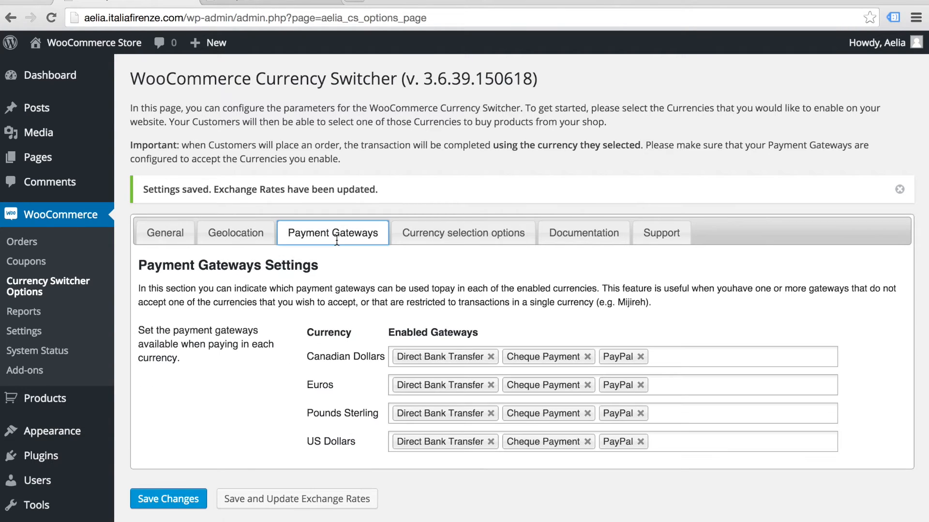
mouse_move(493, 356)
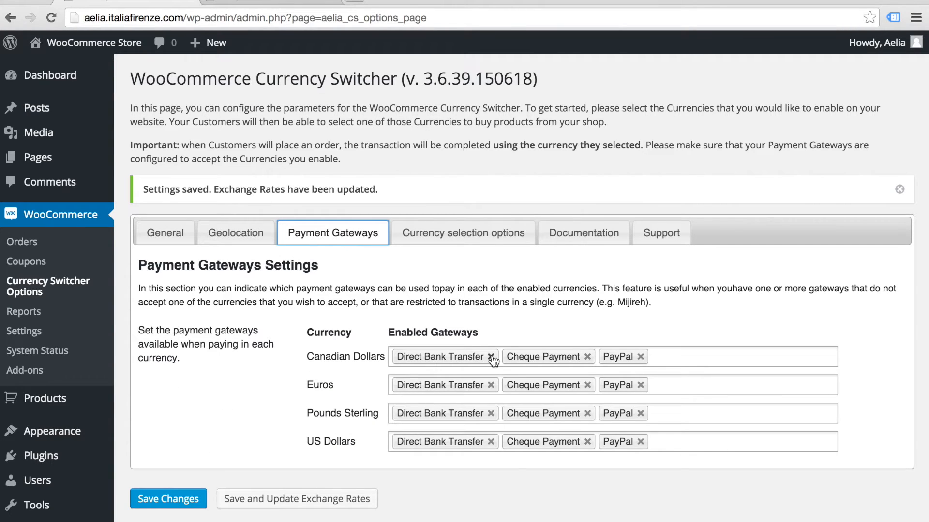
Disable Direct Bank Transfer for Canadian Dollars and Cheque Payment for US Dollars, then save
click(493, 356)
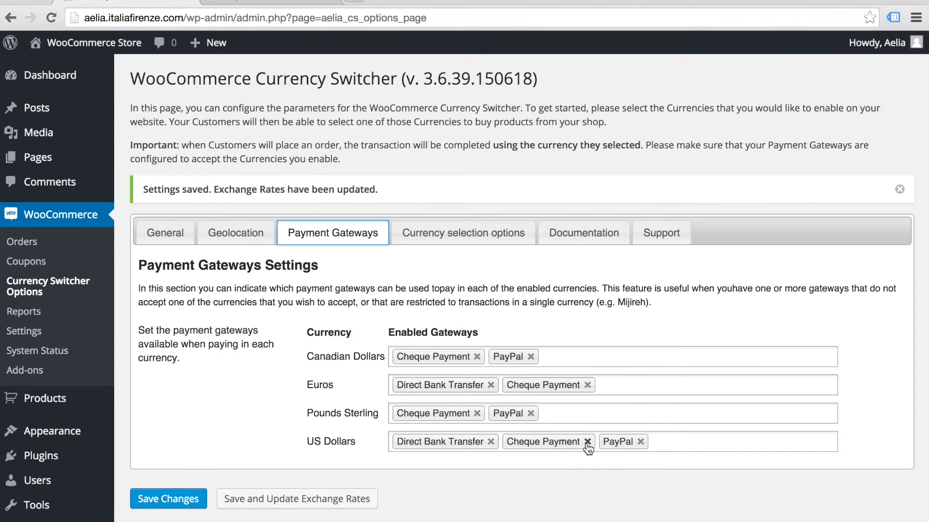
click(588, 442)
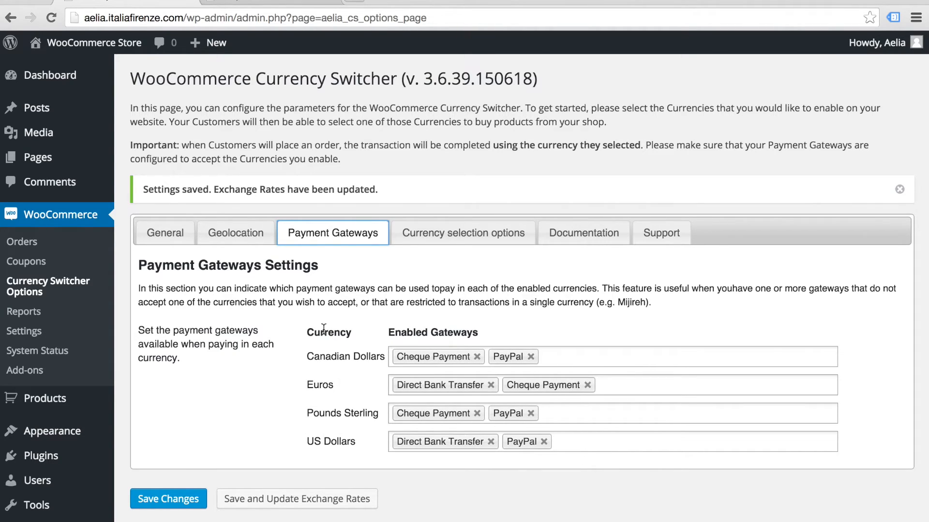
click(463, 232)
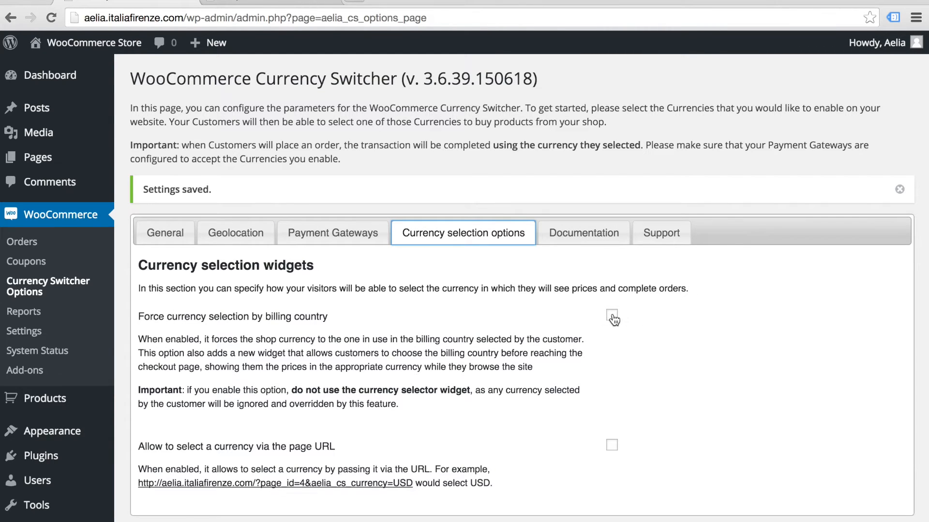
Tick 'Force currency selection by billing country' in the currency selection options
click(612, 315)
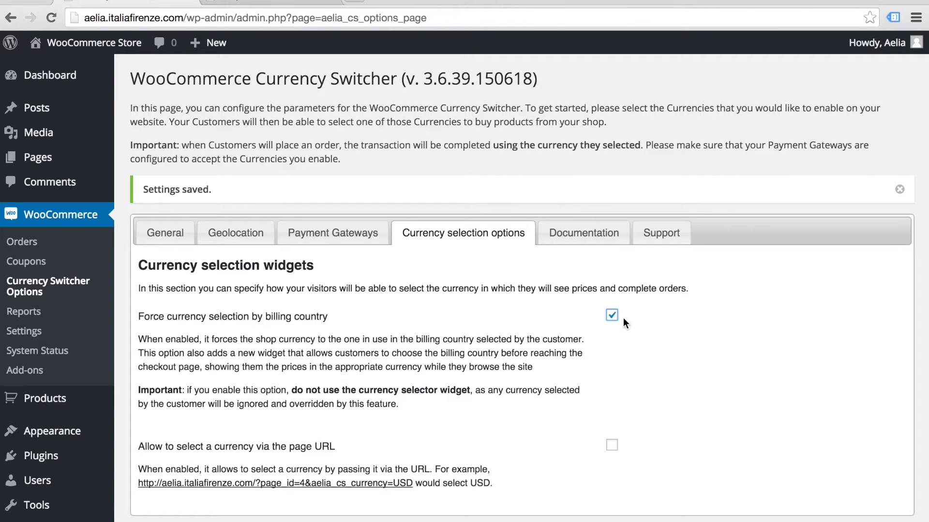
click(611, 315)
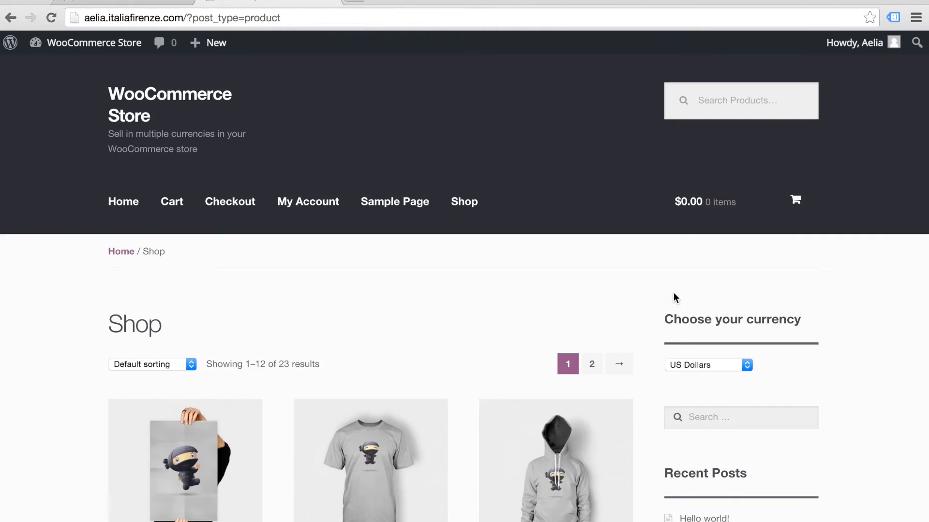
click(708, 364)
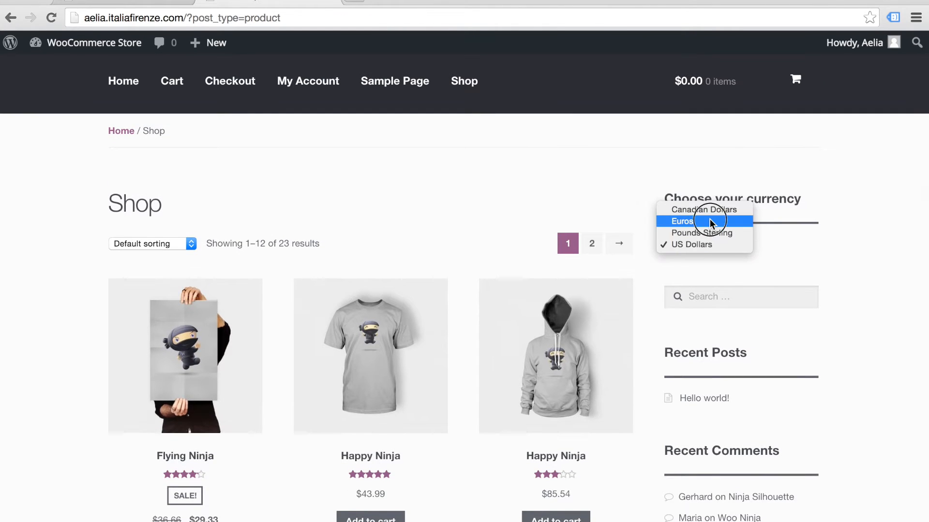
click(681, 221)
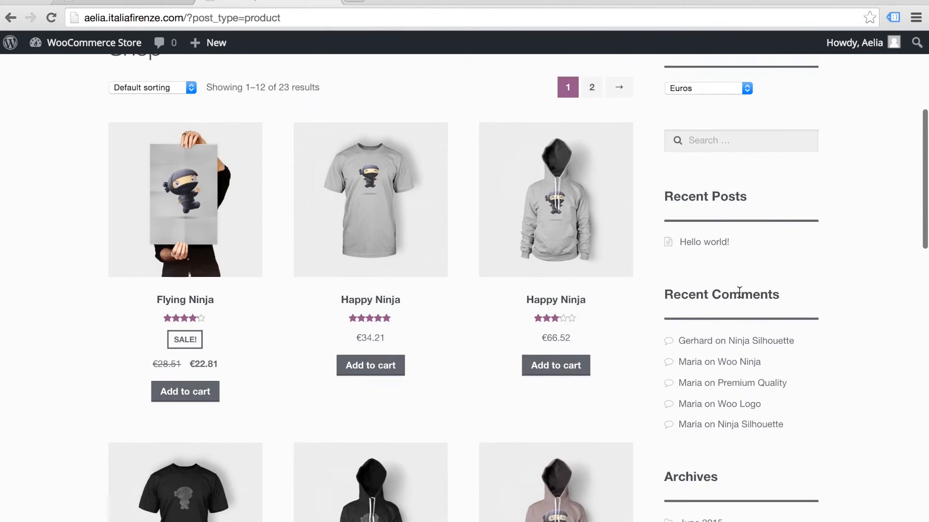
click(708, 88)
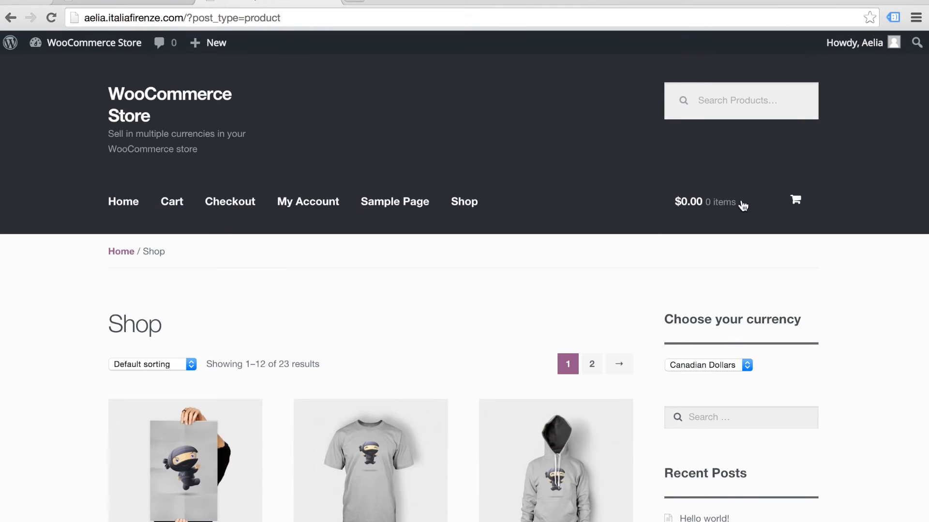
scroll(down, 3)
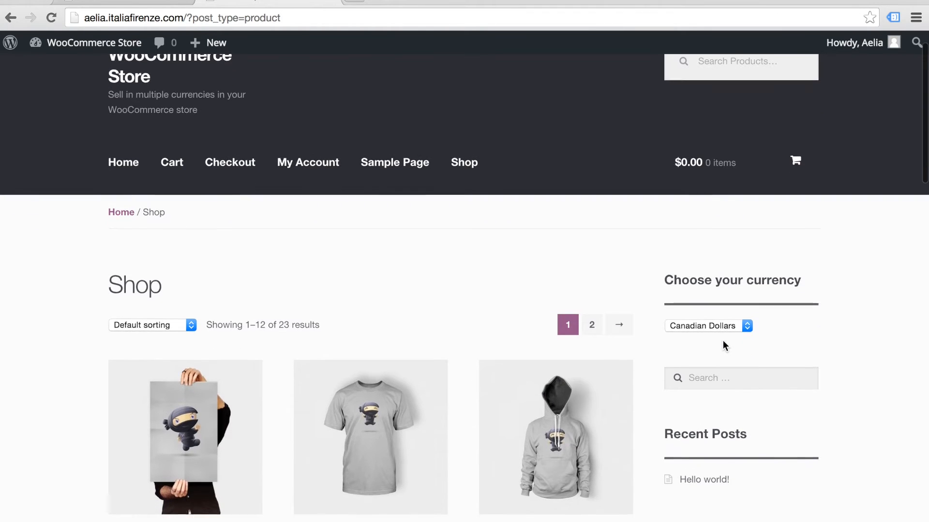
scroll(down, 3)
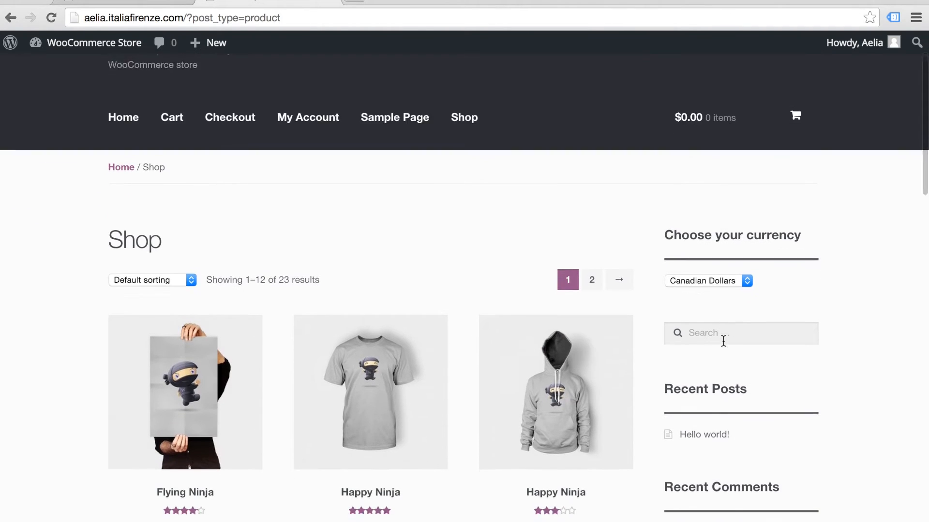
scroll(down, 3)
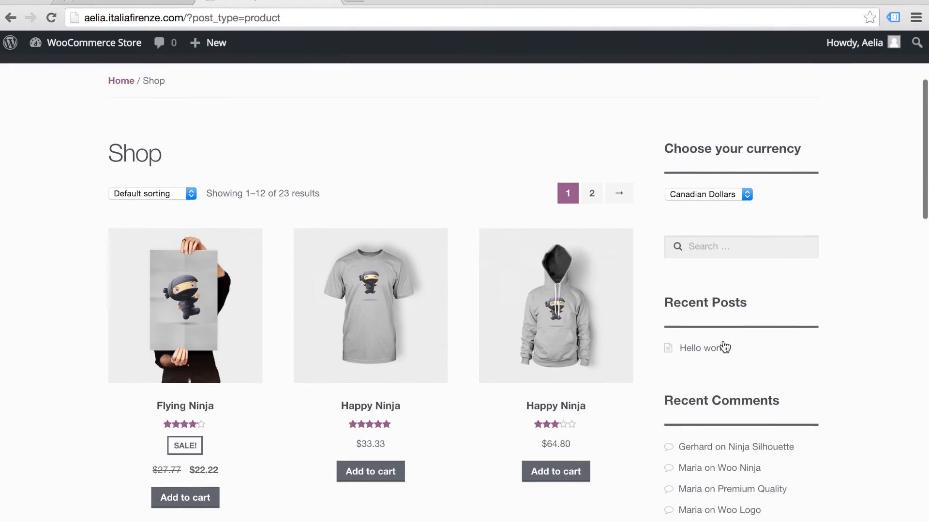
click(708, 195)
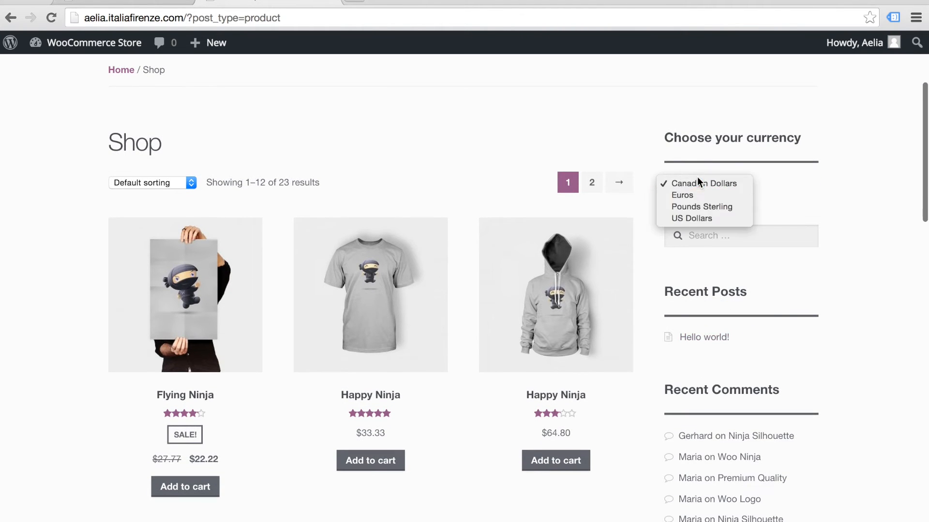
click(691, 218)
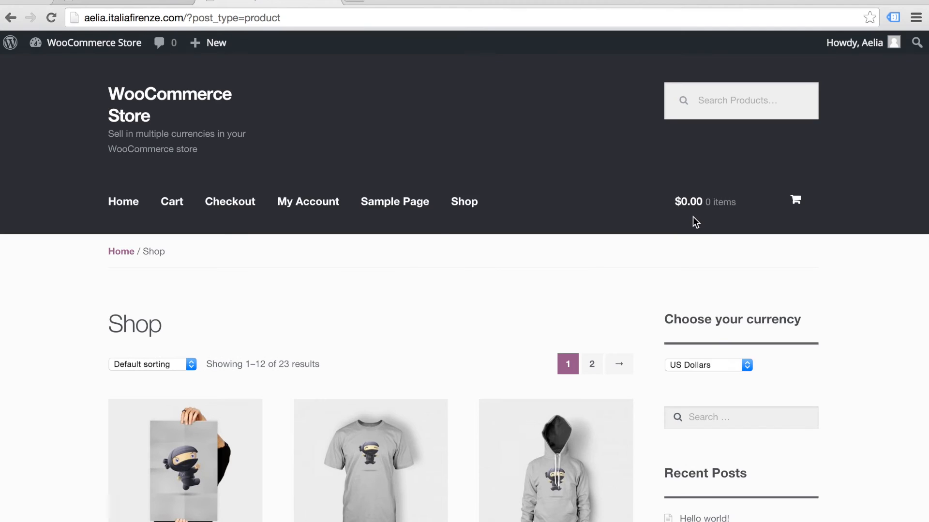
scroll(down, 3)
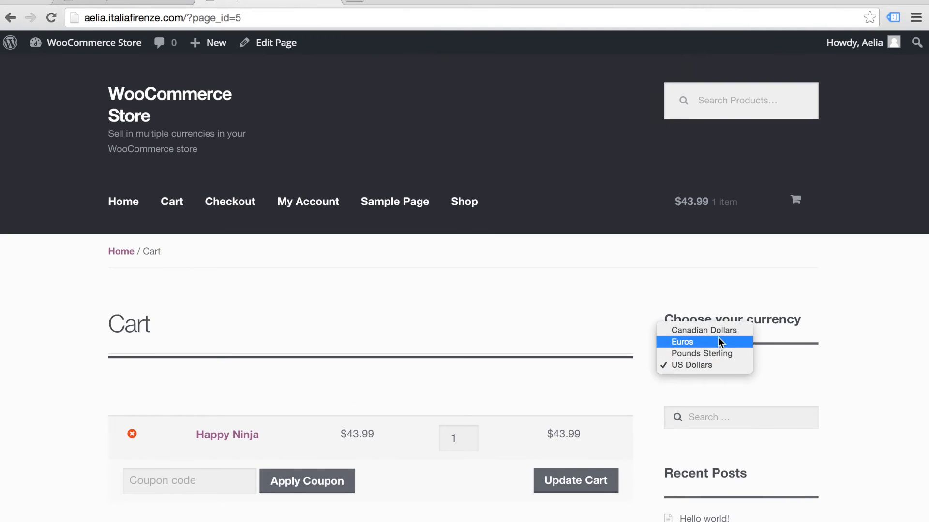
Switch the cart's currency through Pounds Sterling, Euros, Canadian Dollars and back to US Dollars
click(704, 353)
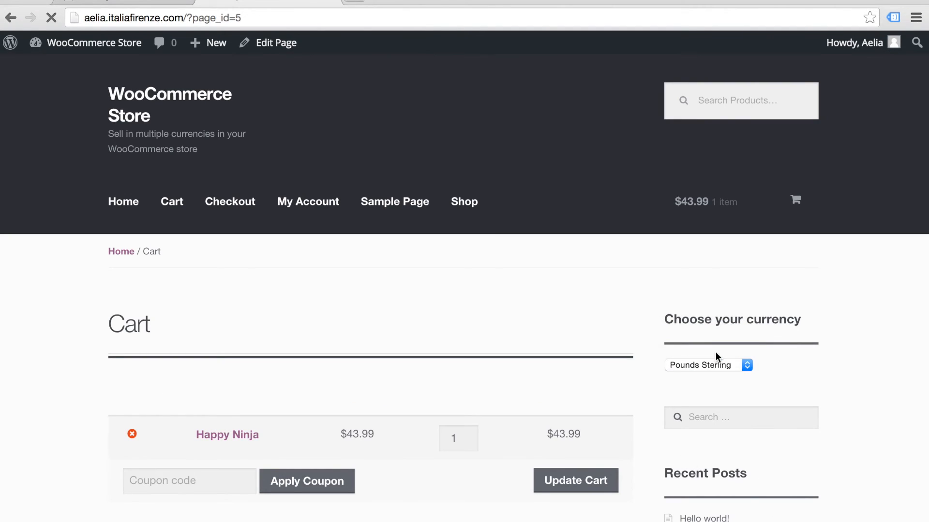
click(707, 365)
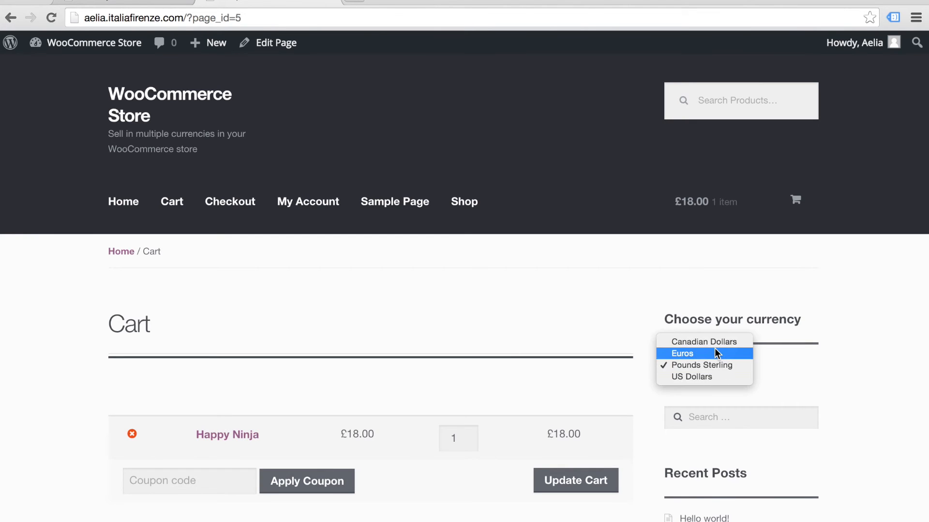
click(681, 354)
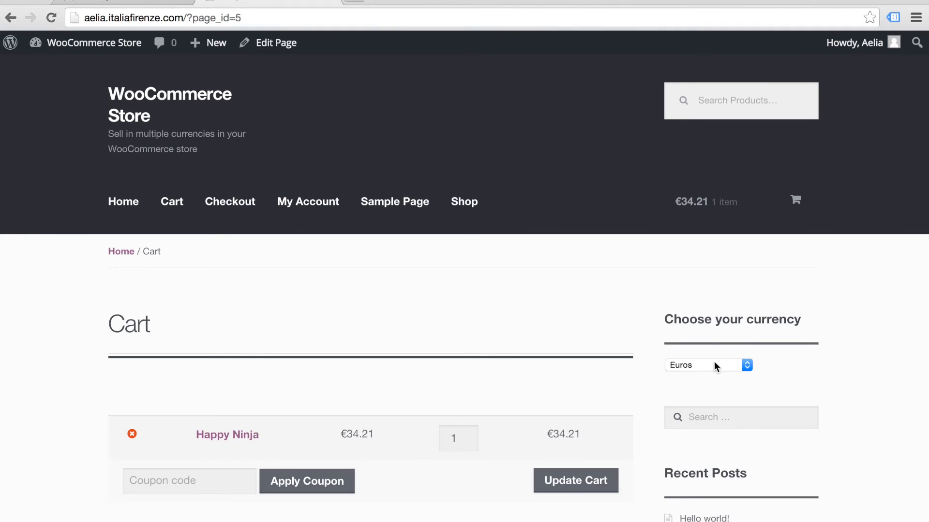
click(708, 364)
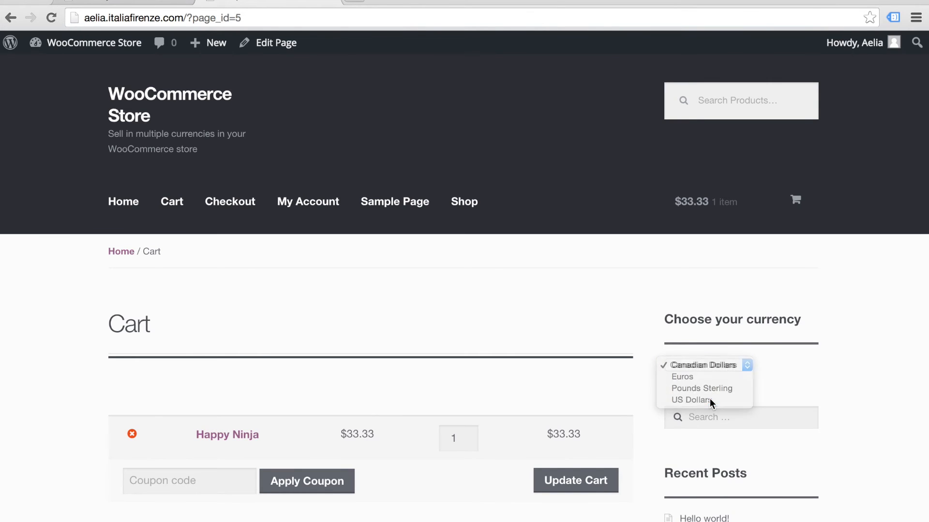
click(697, 400)
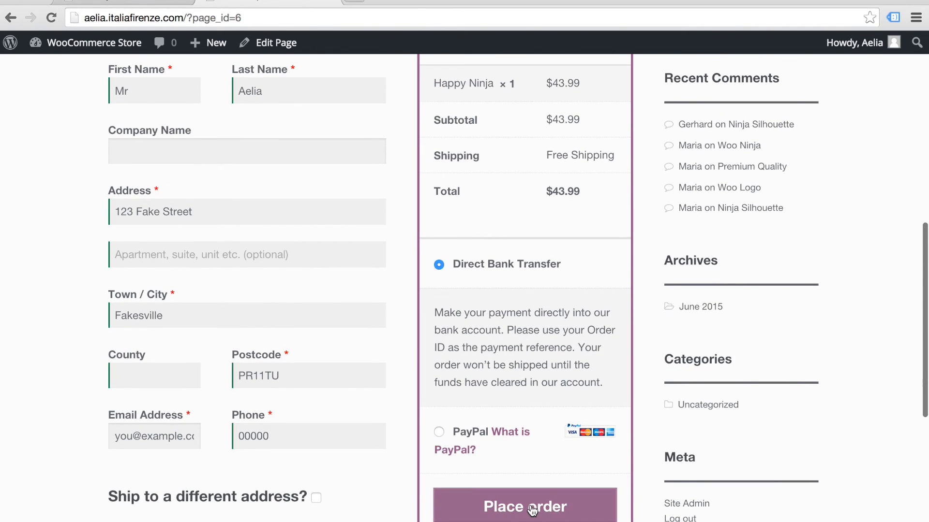
Place the $43.99 Happy Ninja order and view order #103 in the admin orders list
click(524, 506)
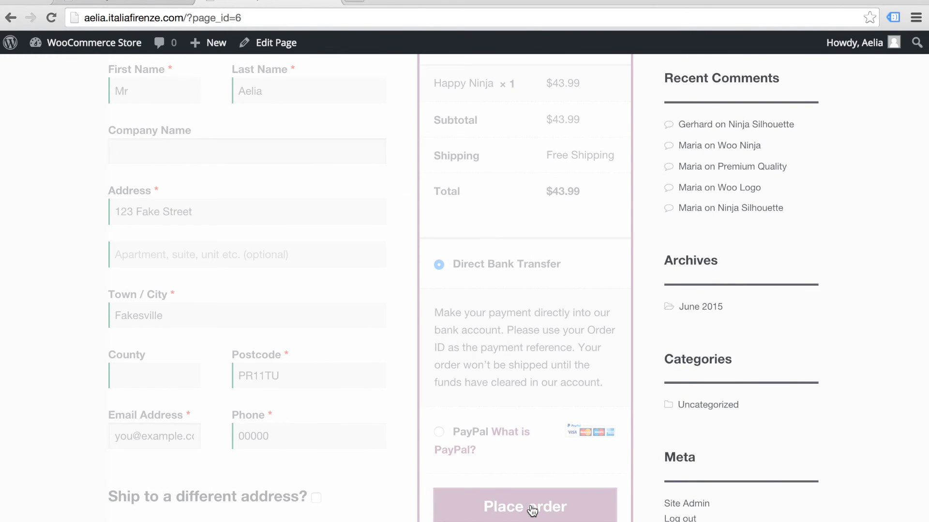
click(523, 507)
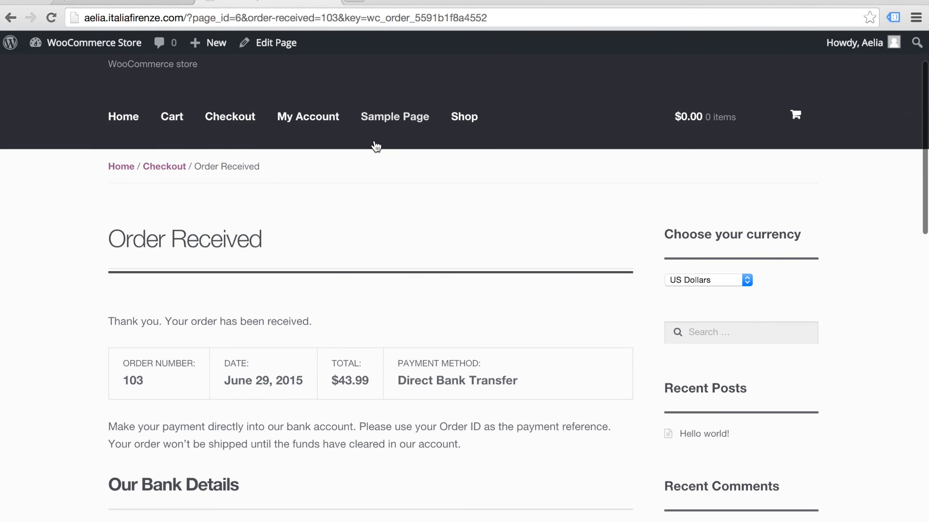
scroll(down, 3)
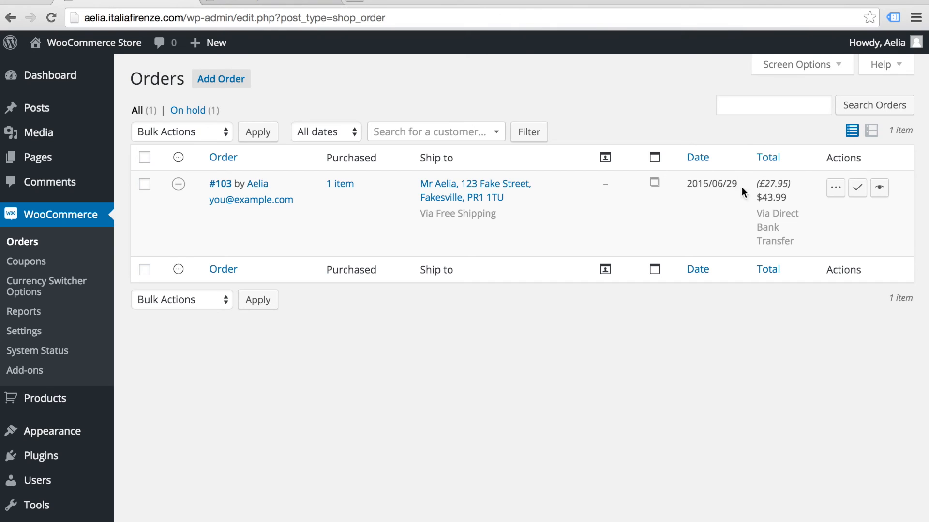
mouse_move(784, 198)
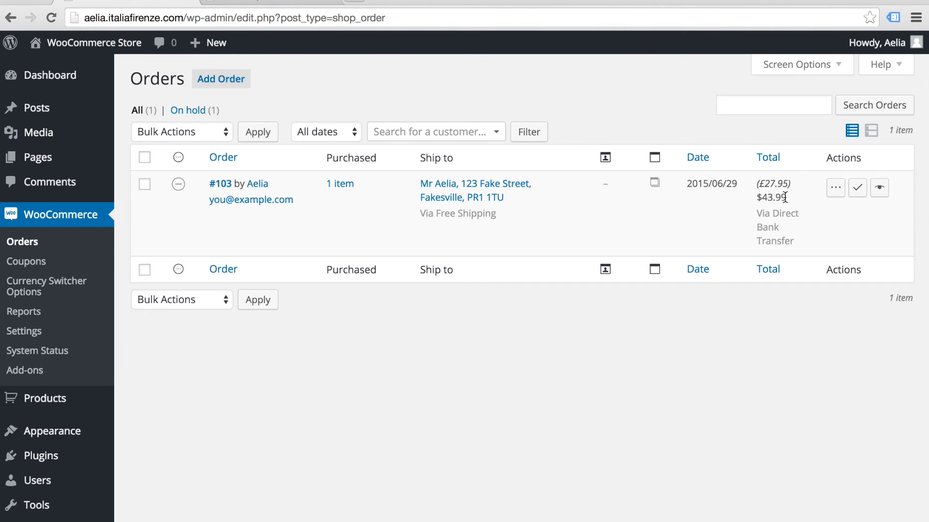